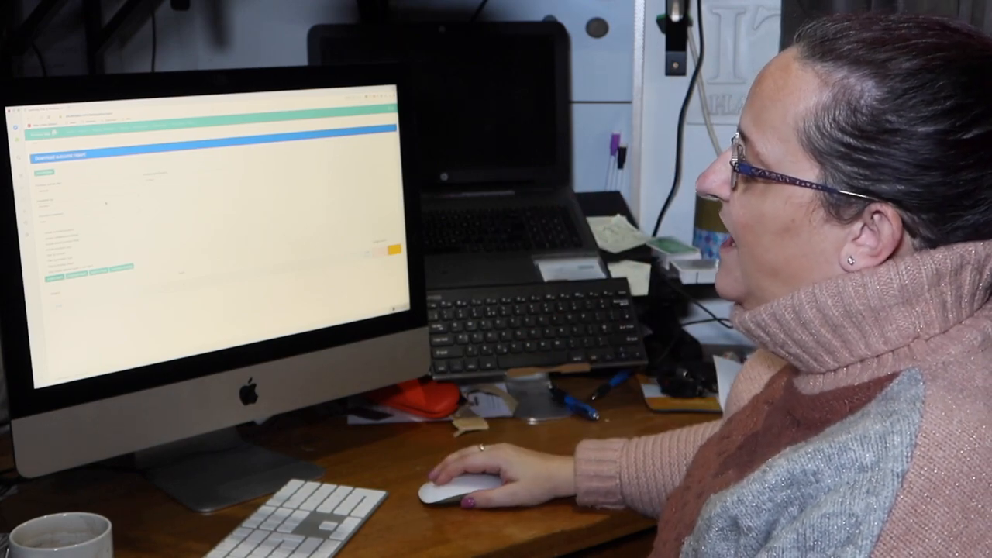
- Show the grouping options (Year group, Form group, Provision) for the outcome report
left_click(152, 168)
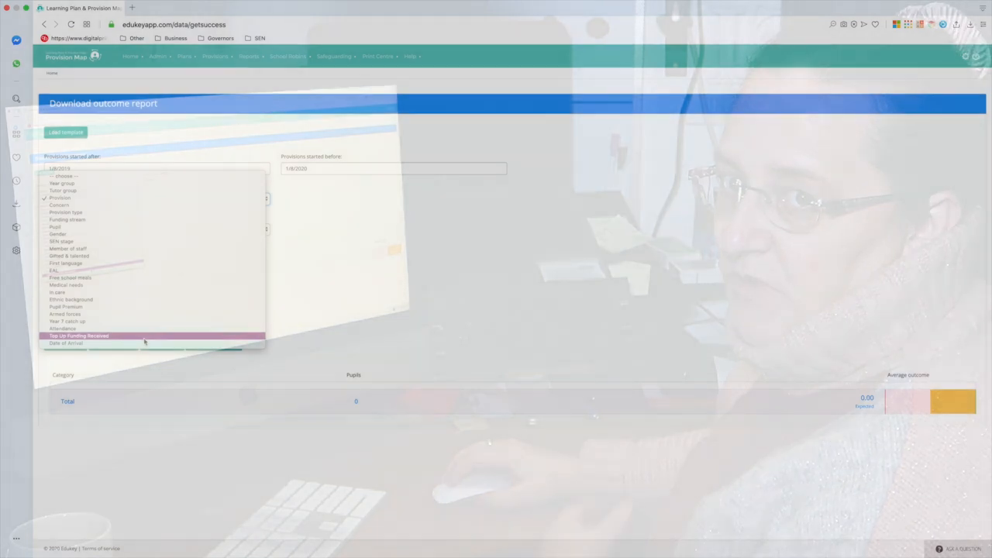